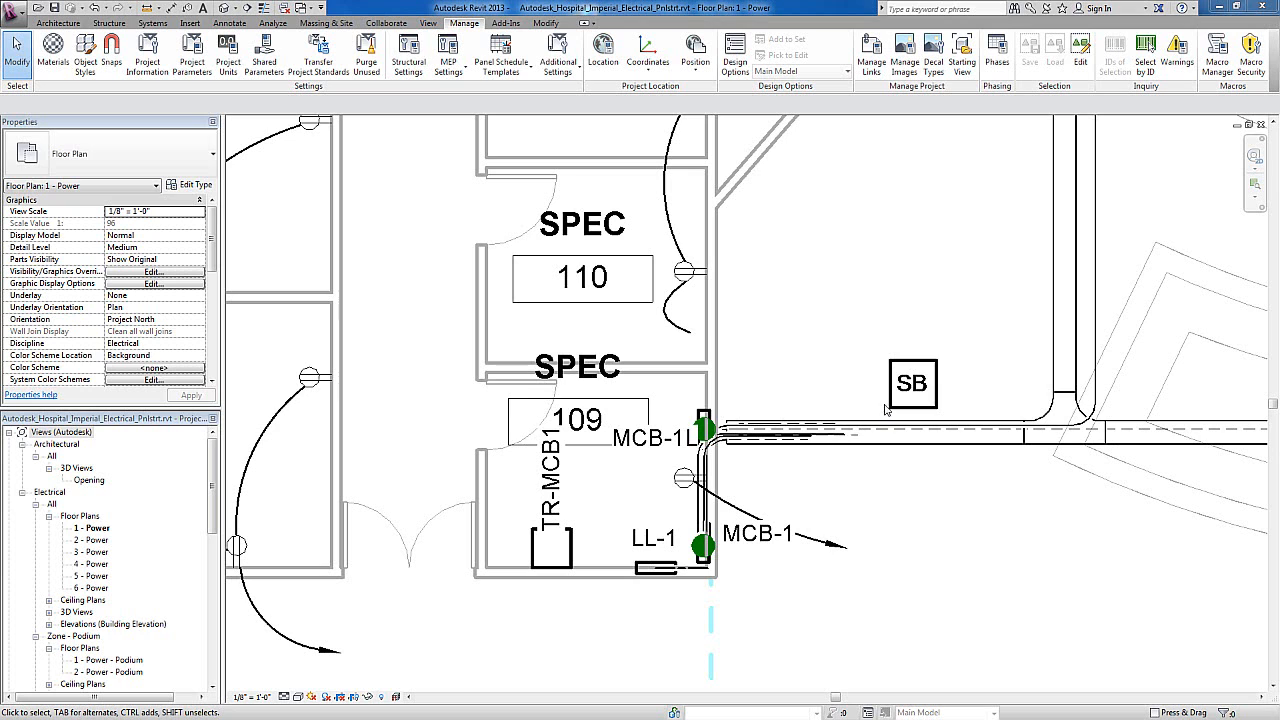
Step: Locate the MCB-1L and LL-1 panel schedules among the project views
left_click(702, 417)
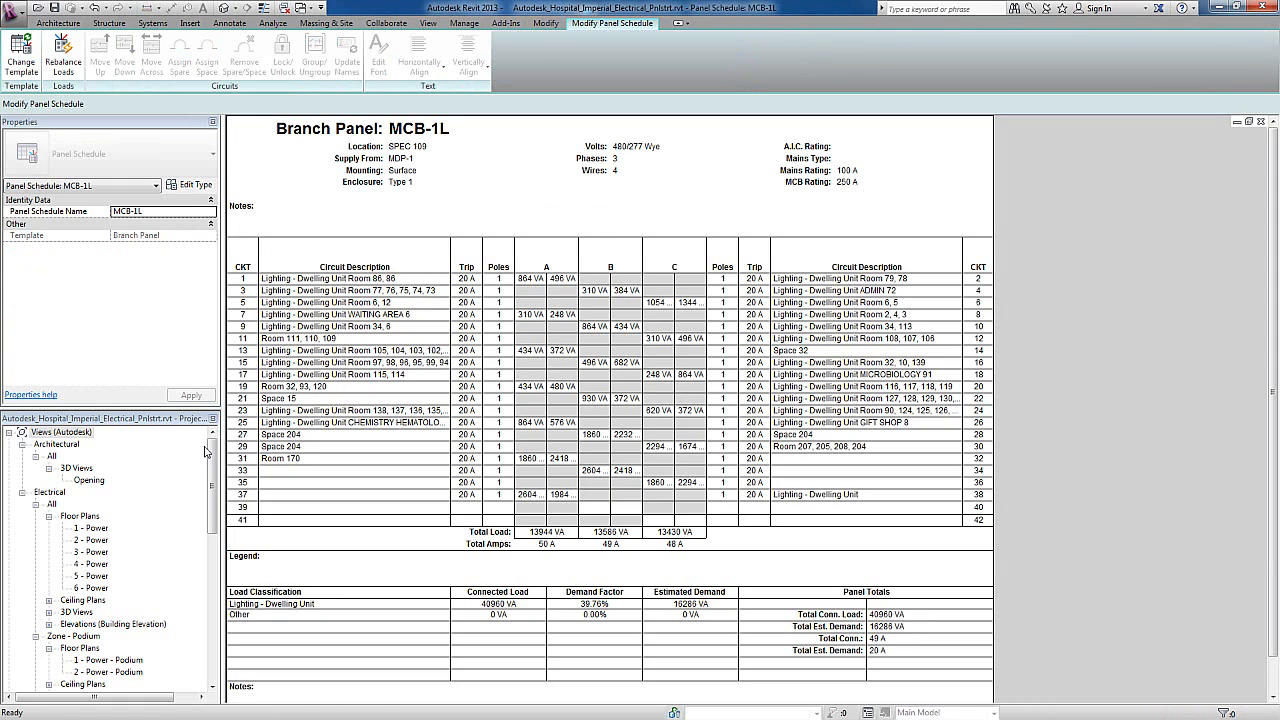
left_click(463, 23)
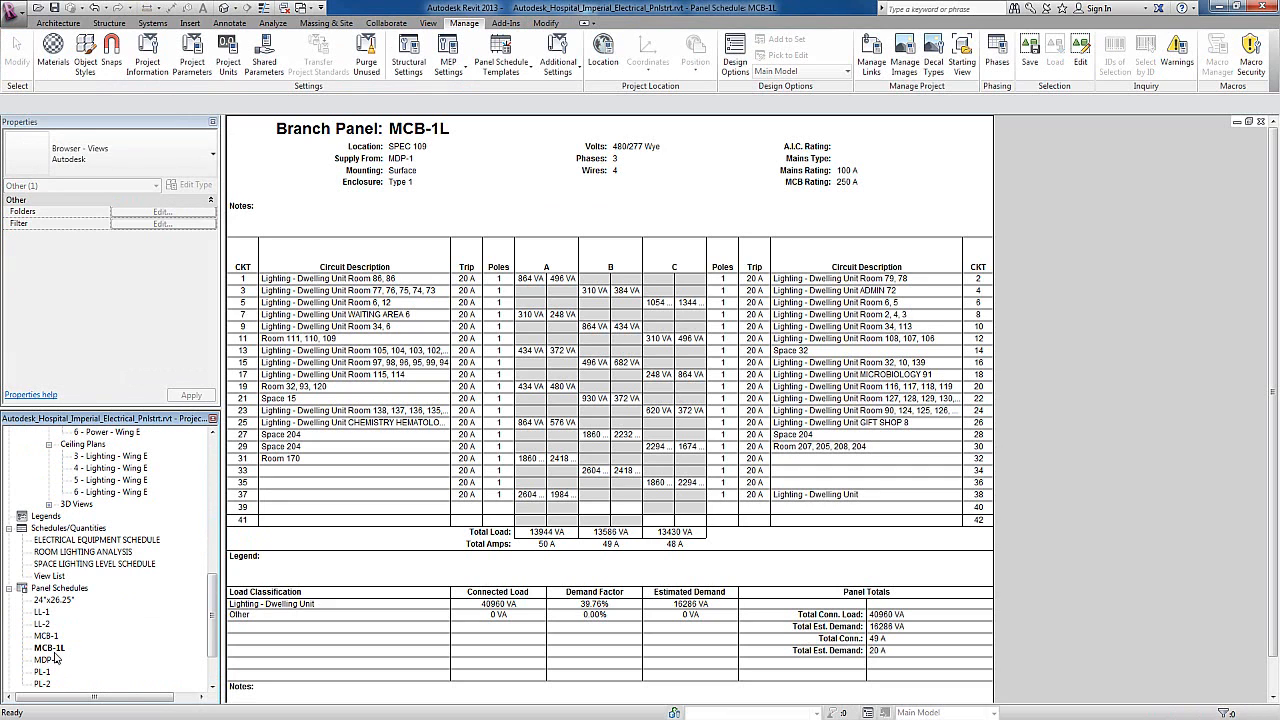
left_click(48, 648)
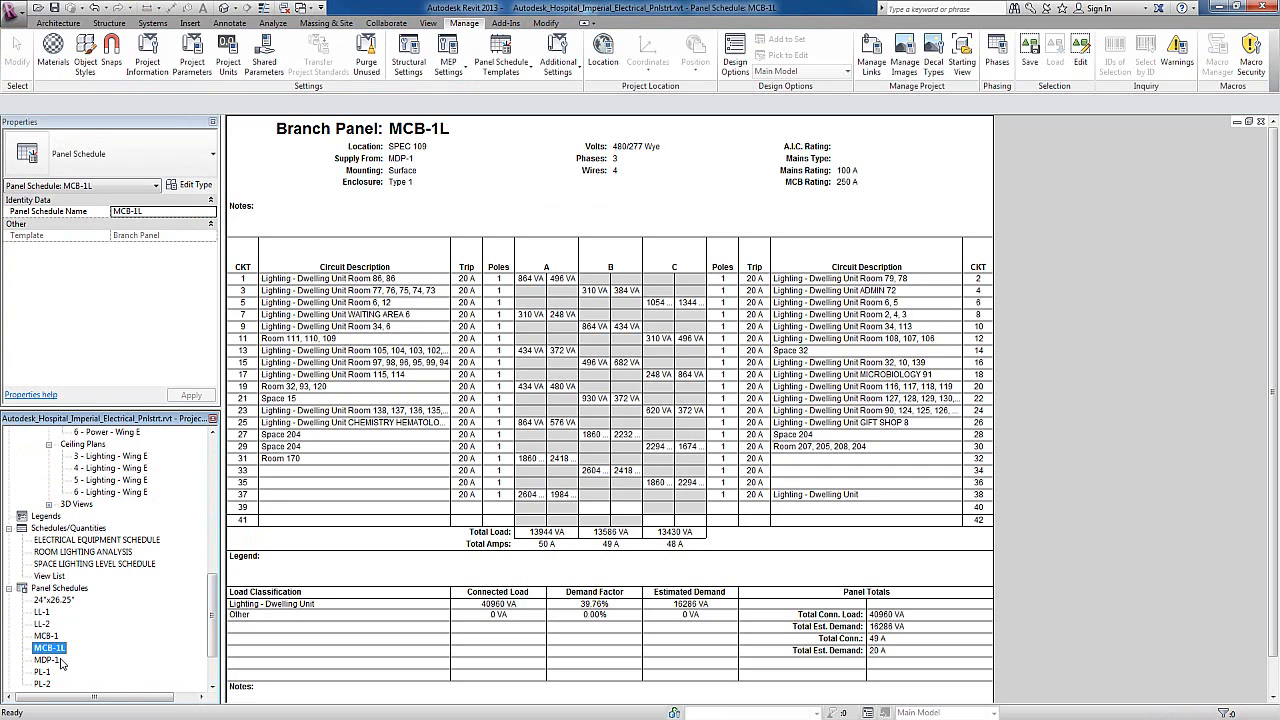
scroll("down", 3)
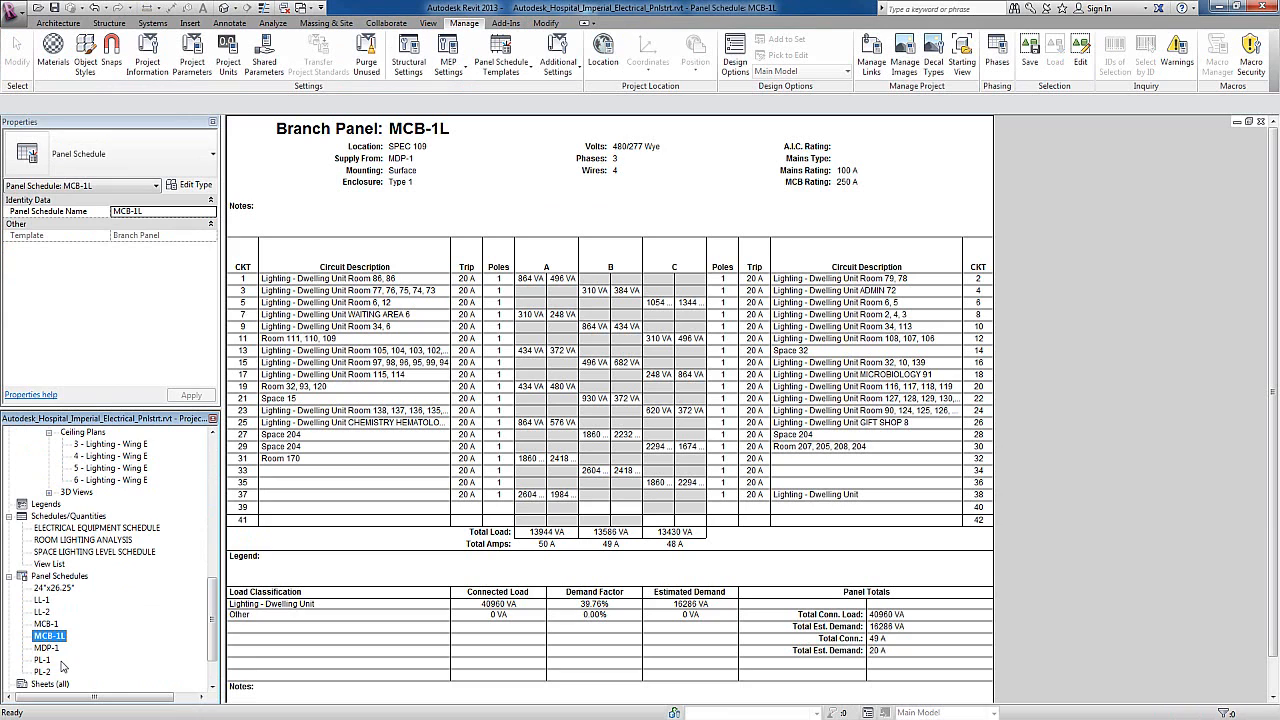
left_click(42, 600)
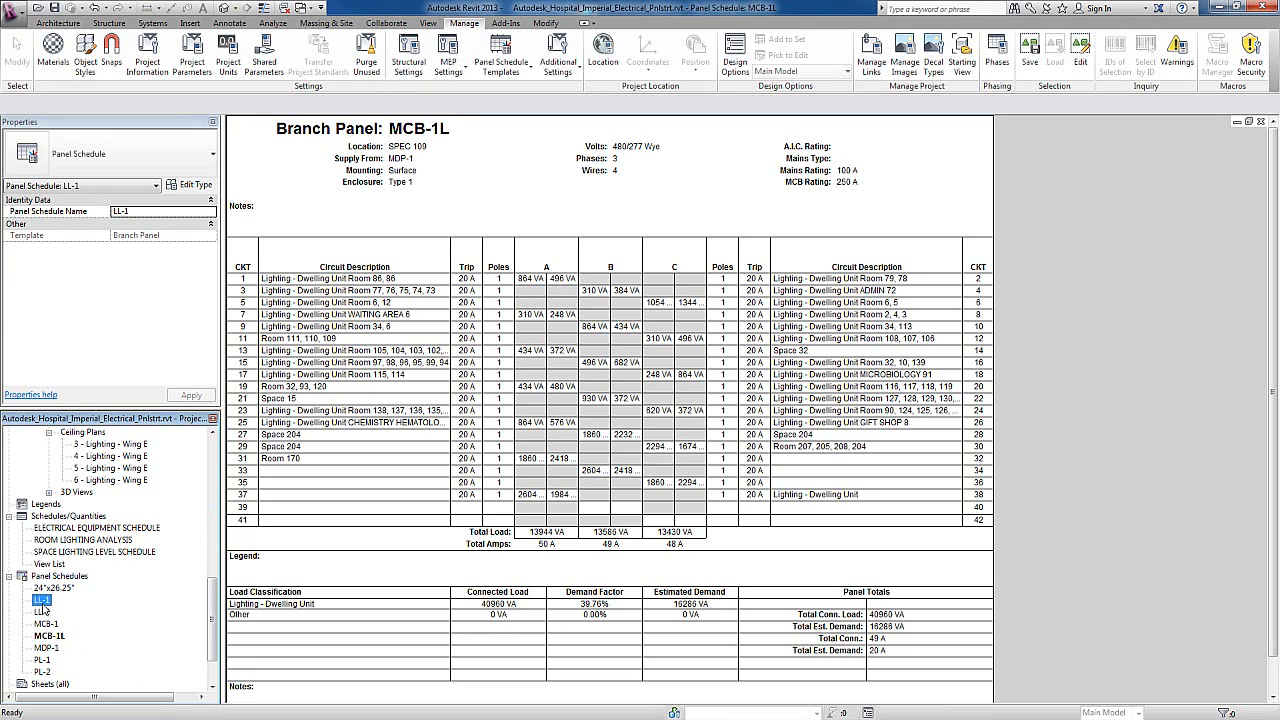
double_click(42, 600)
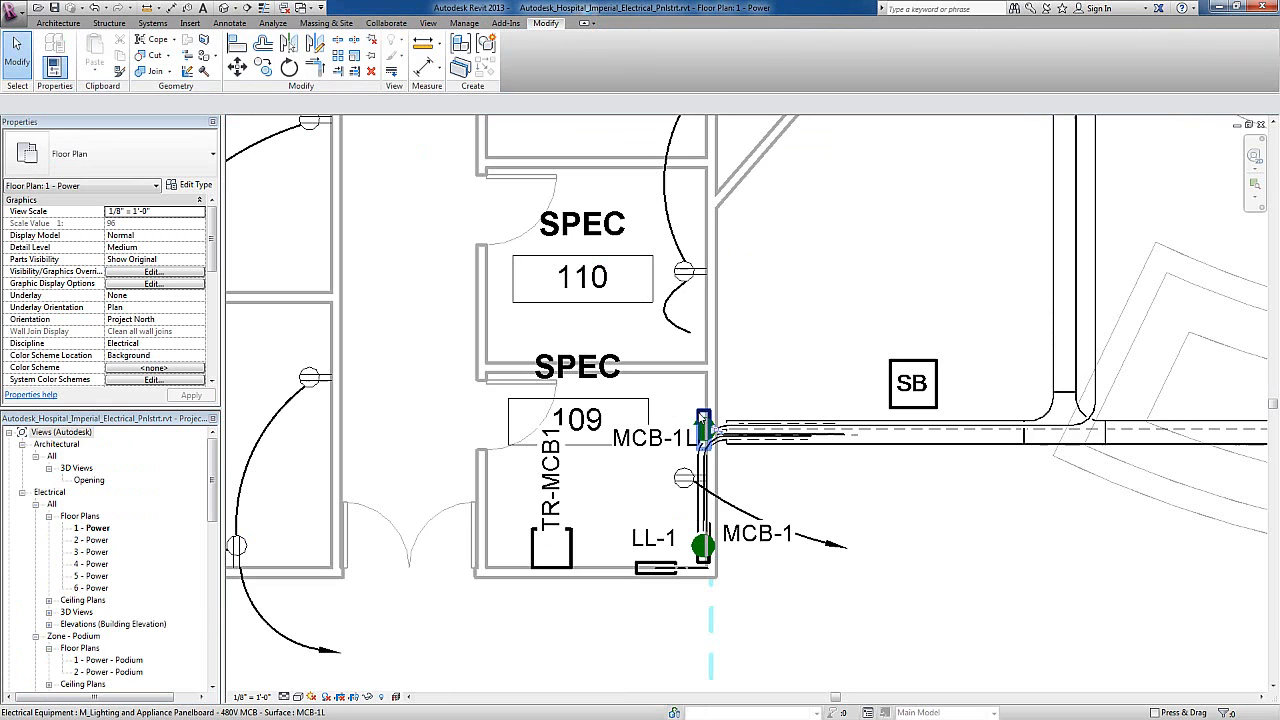
Step: Review the MCB-1L panelboard's circuit layout options, then select the SB switchboard in the plan
left_click(703, 425)
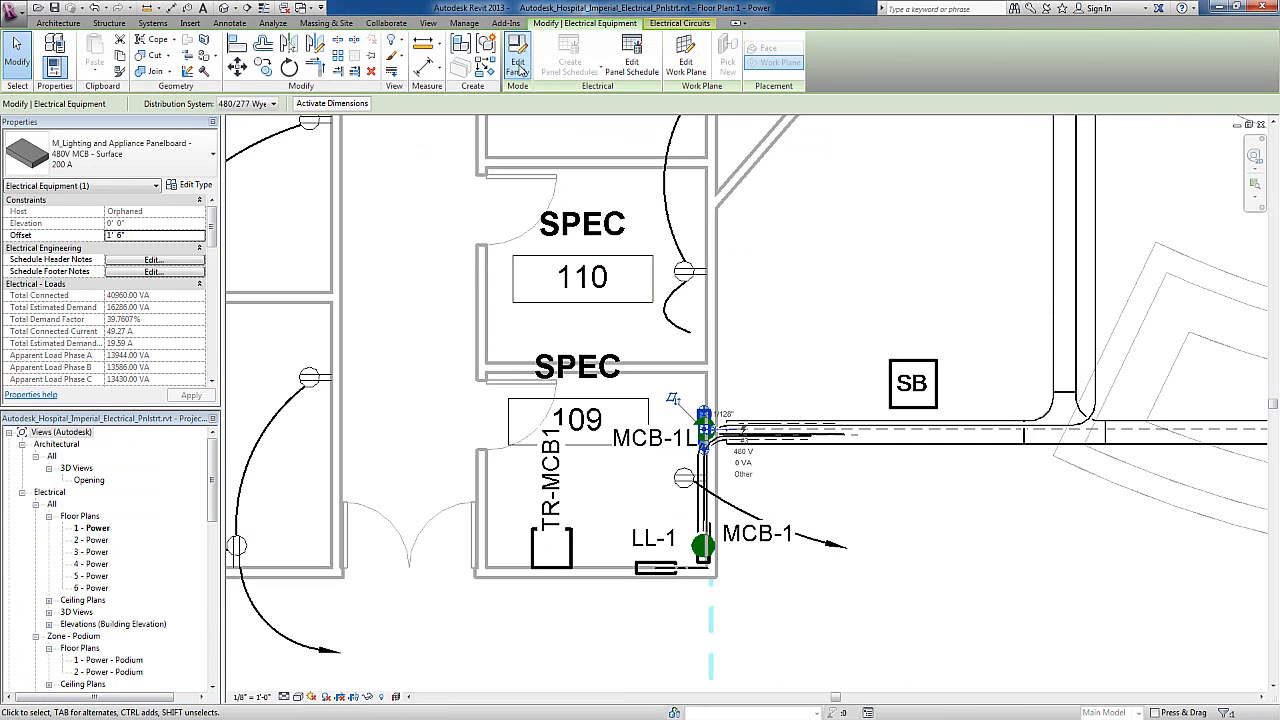
left_click(517, 56)
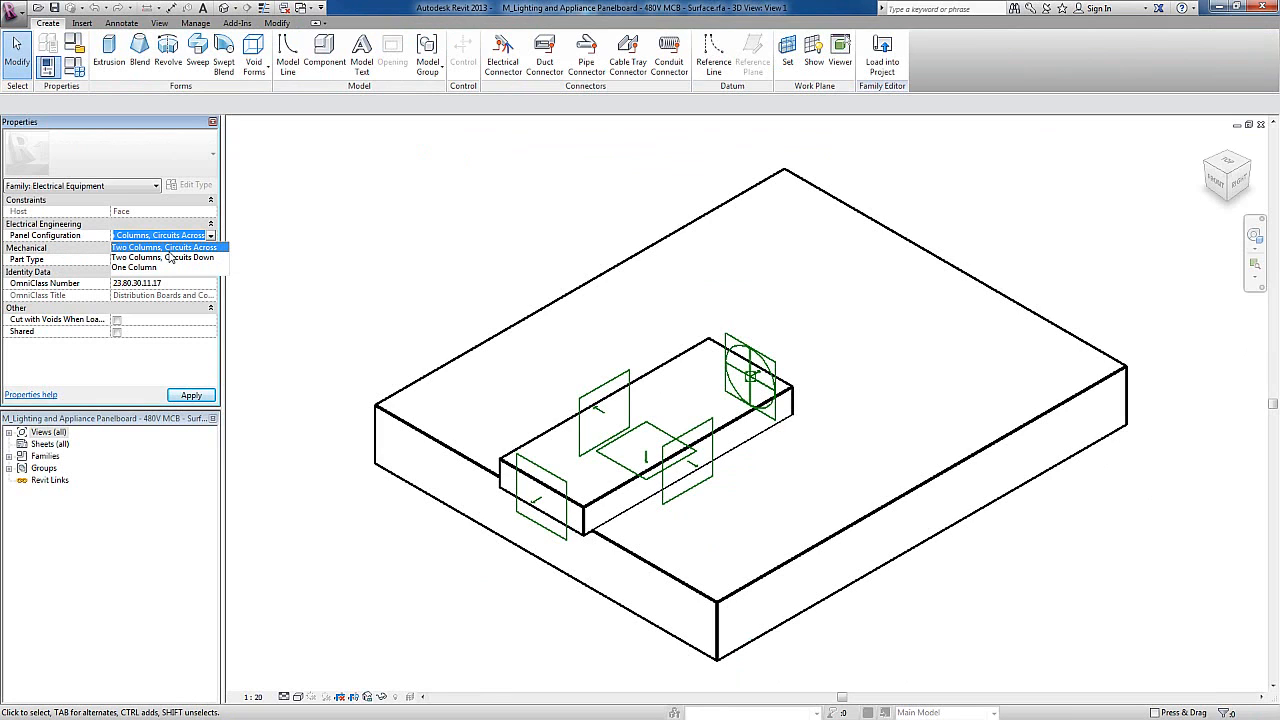
left_click(160, 235)
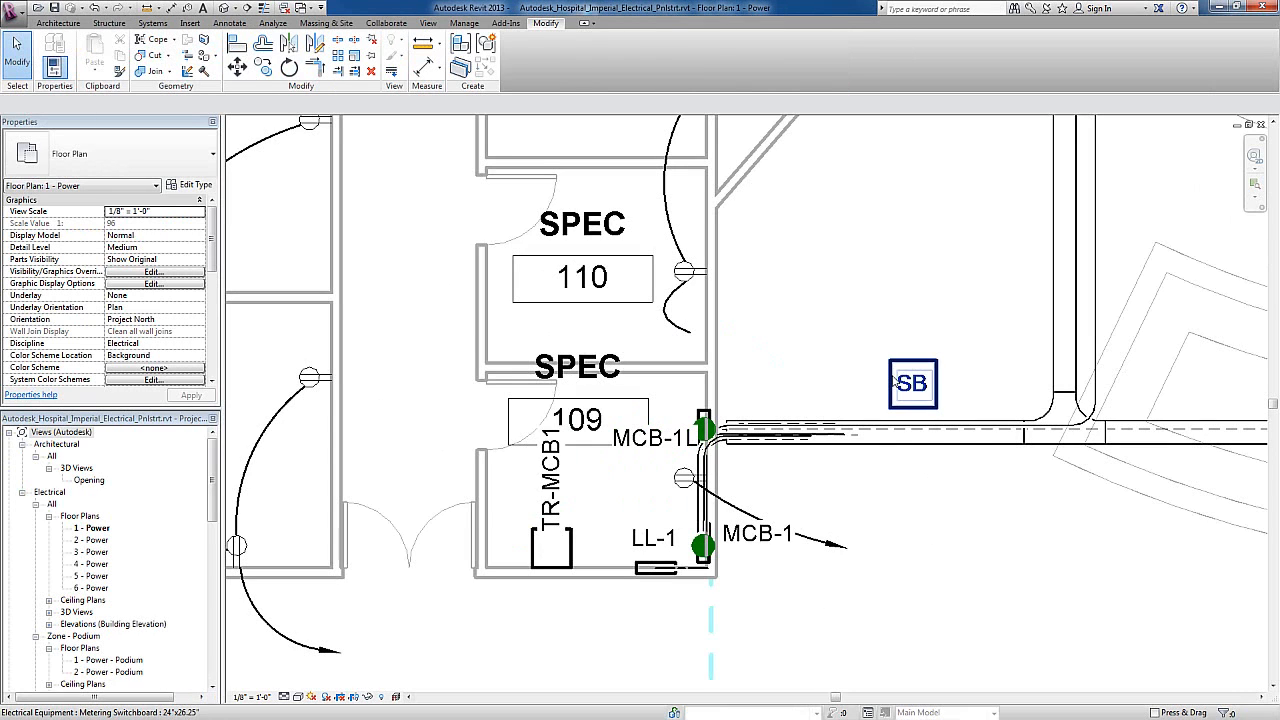
left_click(912, 383)
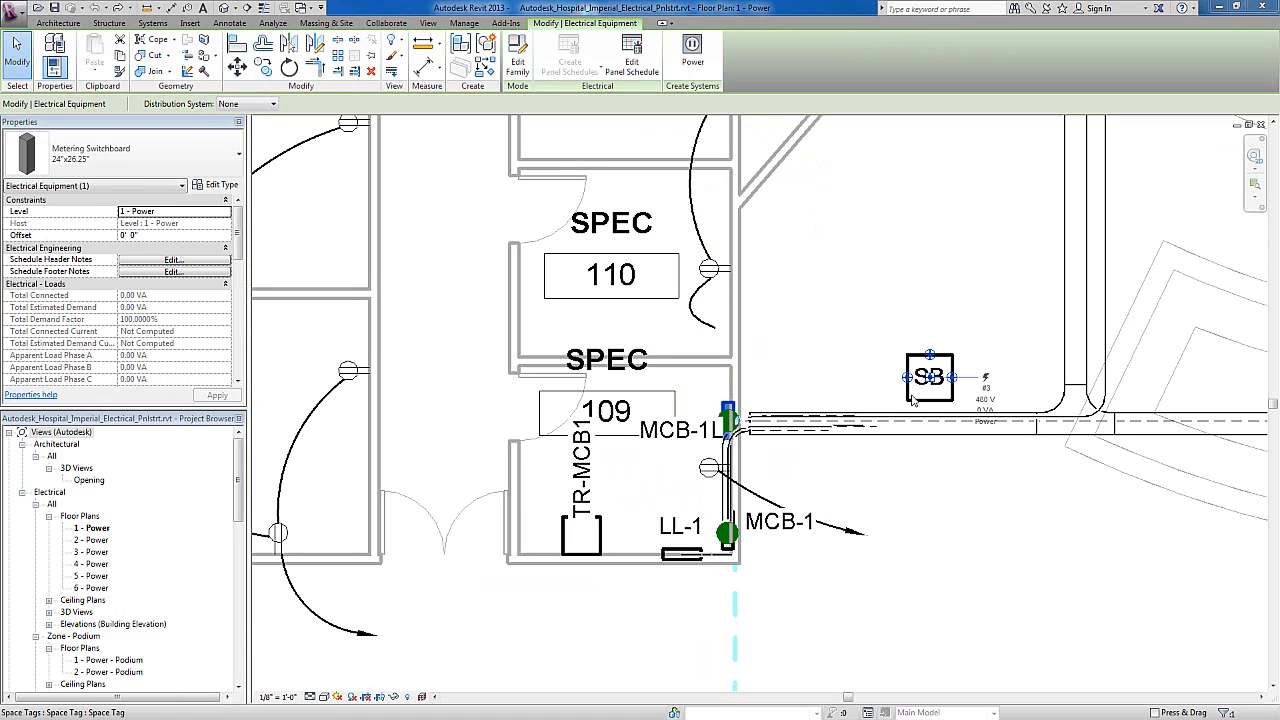
mouse_move(730, 213)
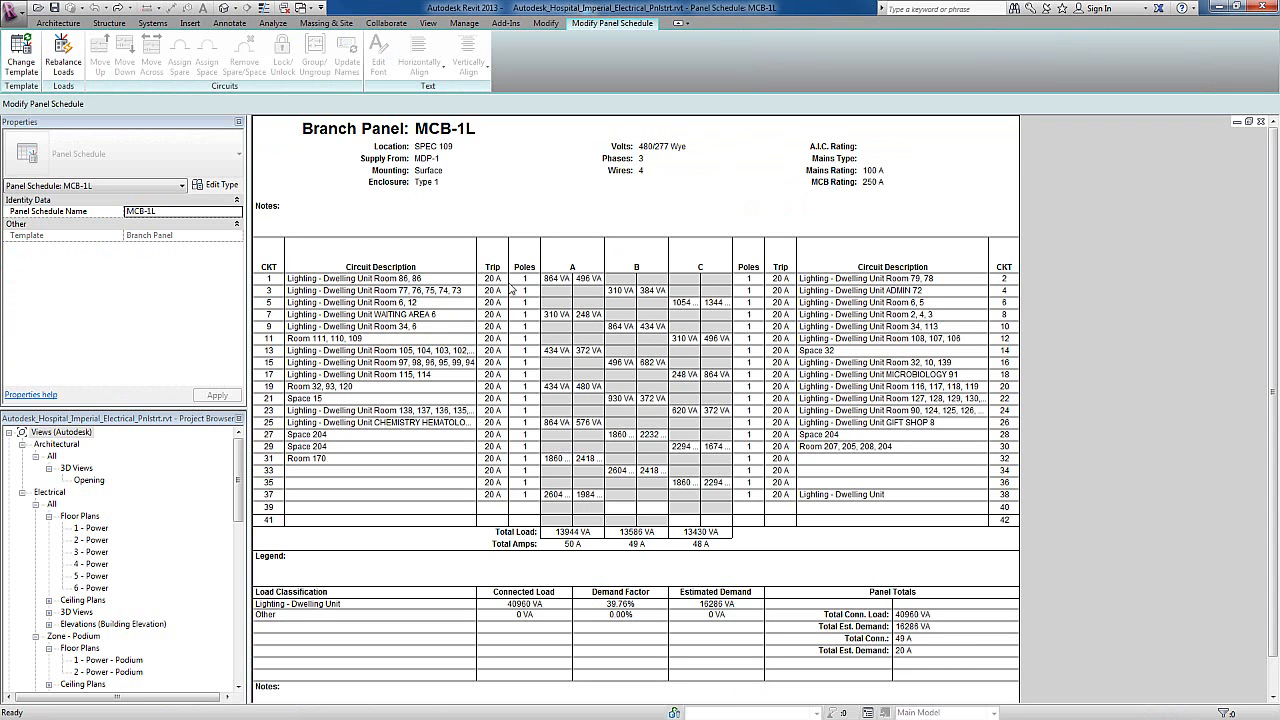
mouse_move(445, 187)
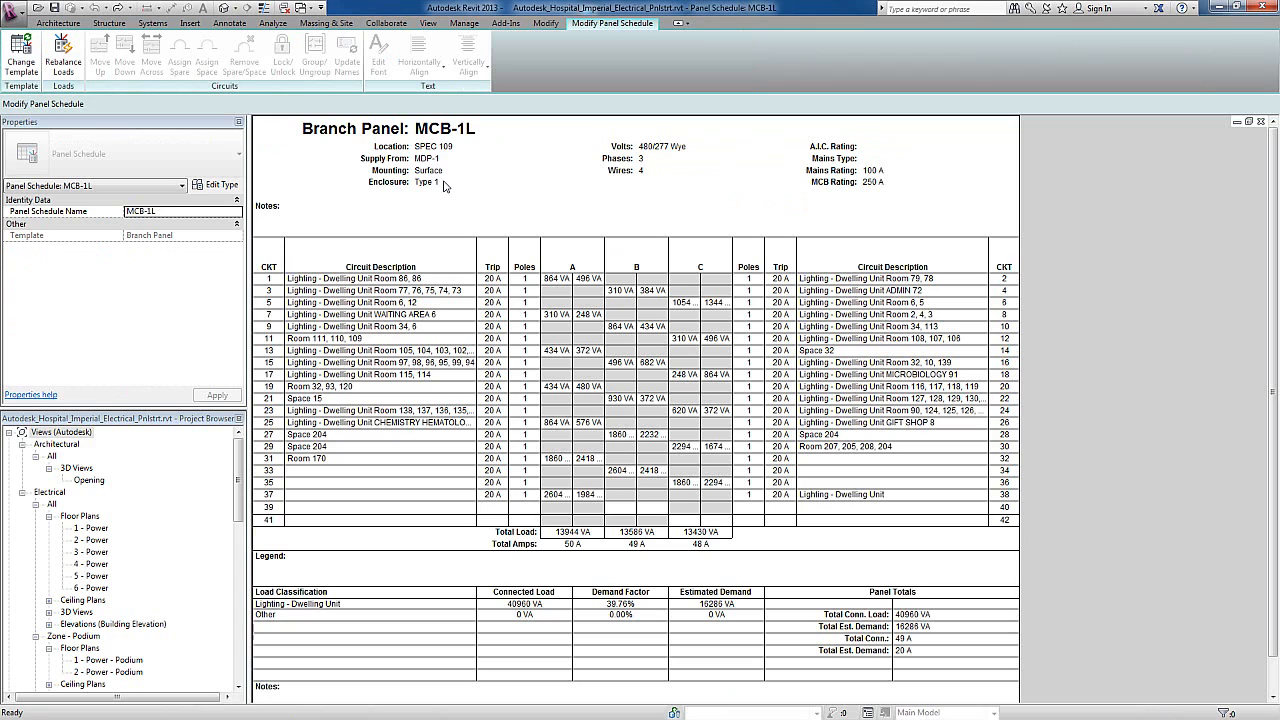
mouse_move(284, 258)
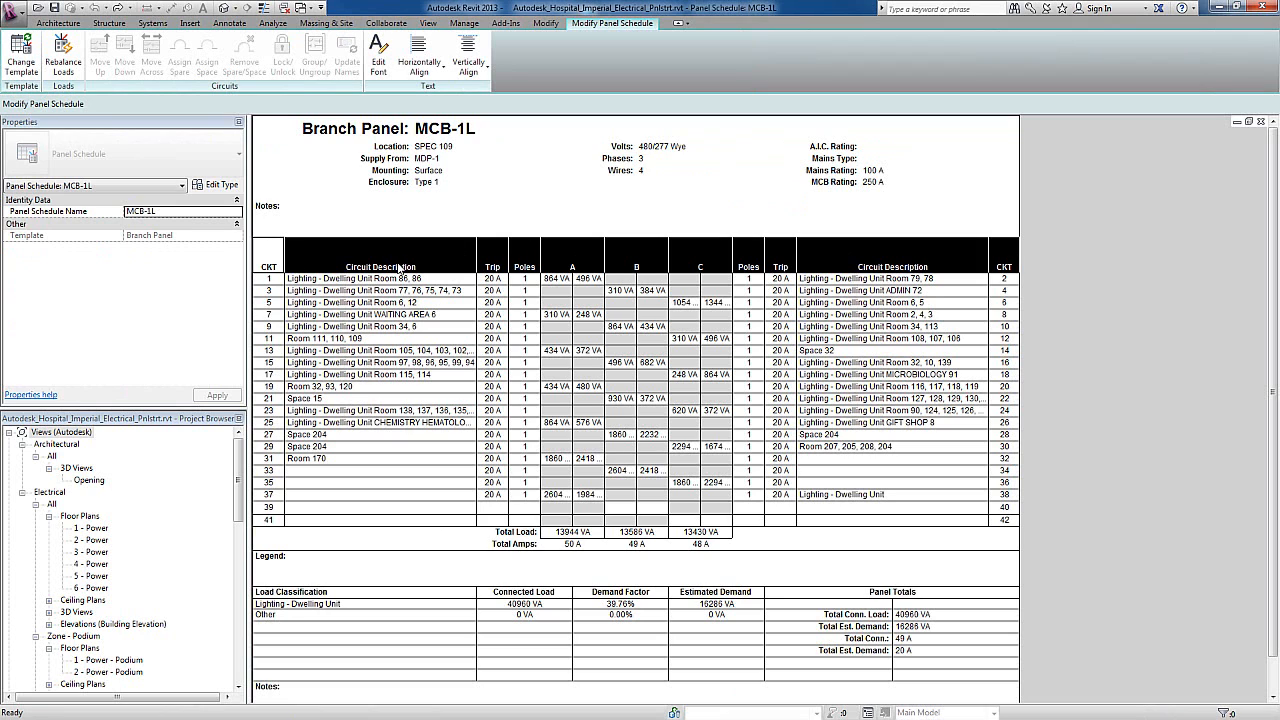
mouse_move(152, 50)
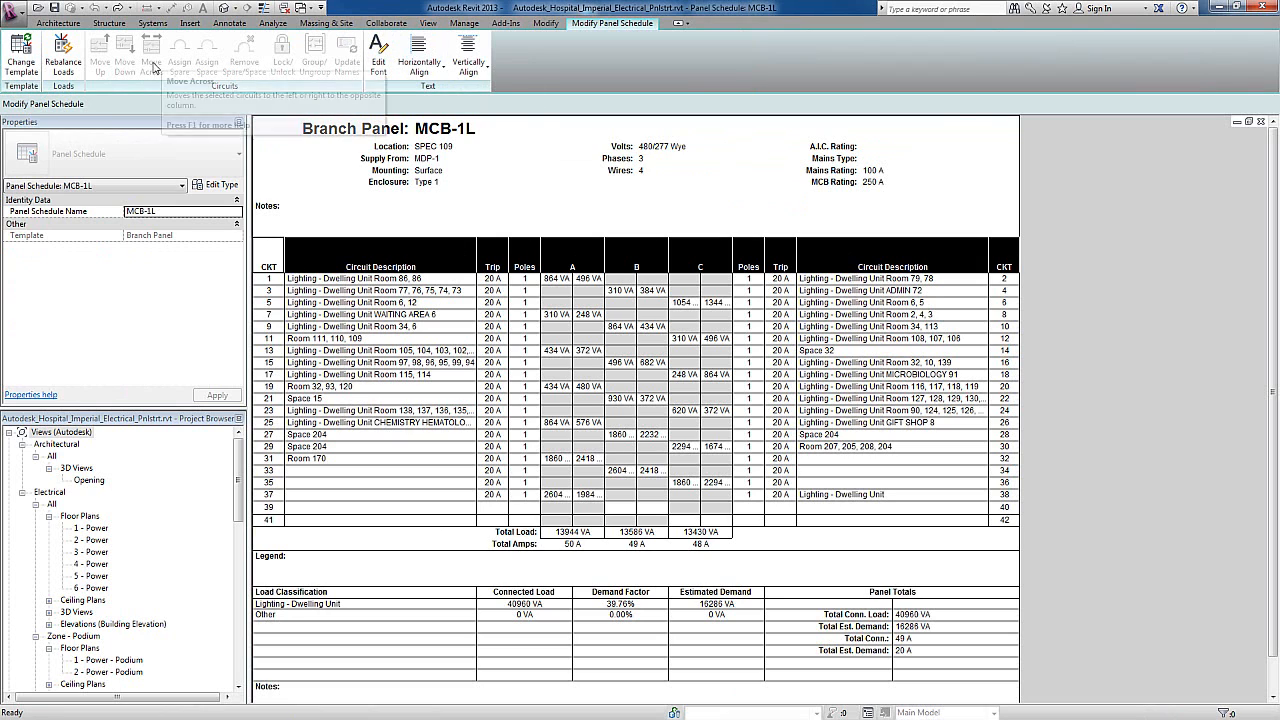
mouse_move(419, 55)
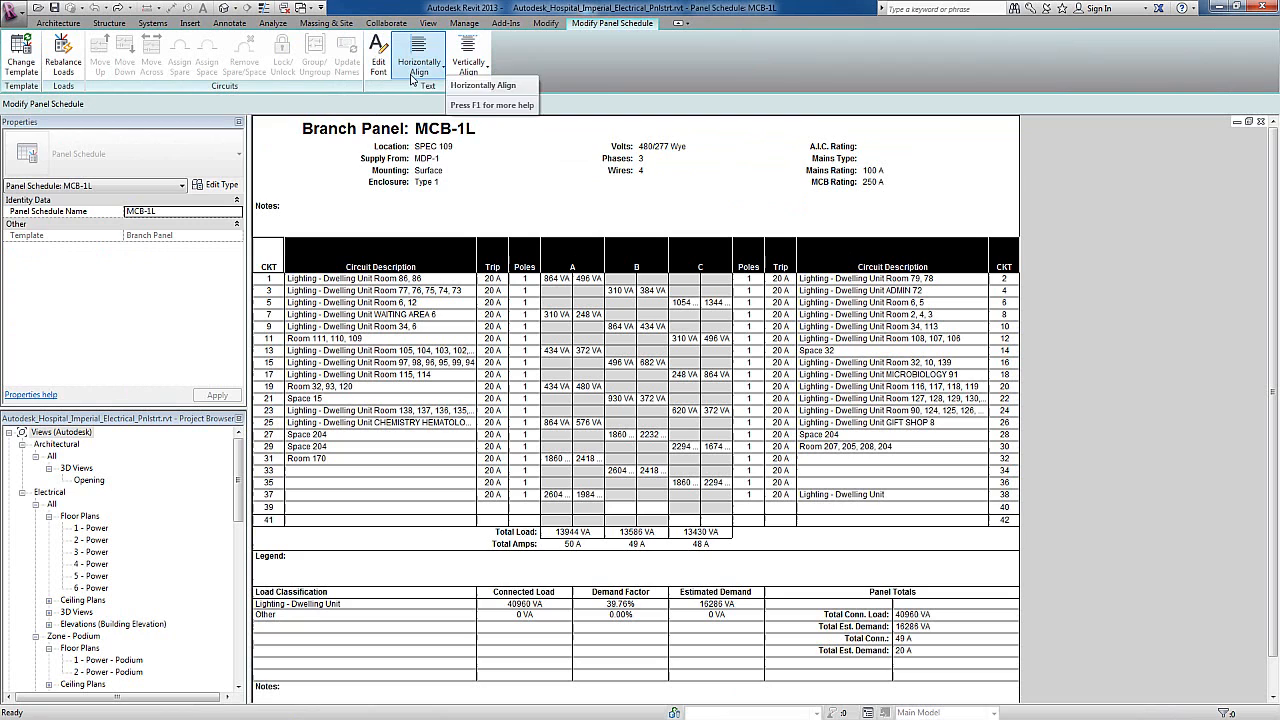
Step: Align the schedule's column header text to the left
left_click(419, 55)
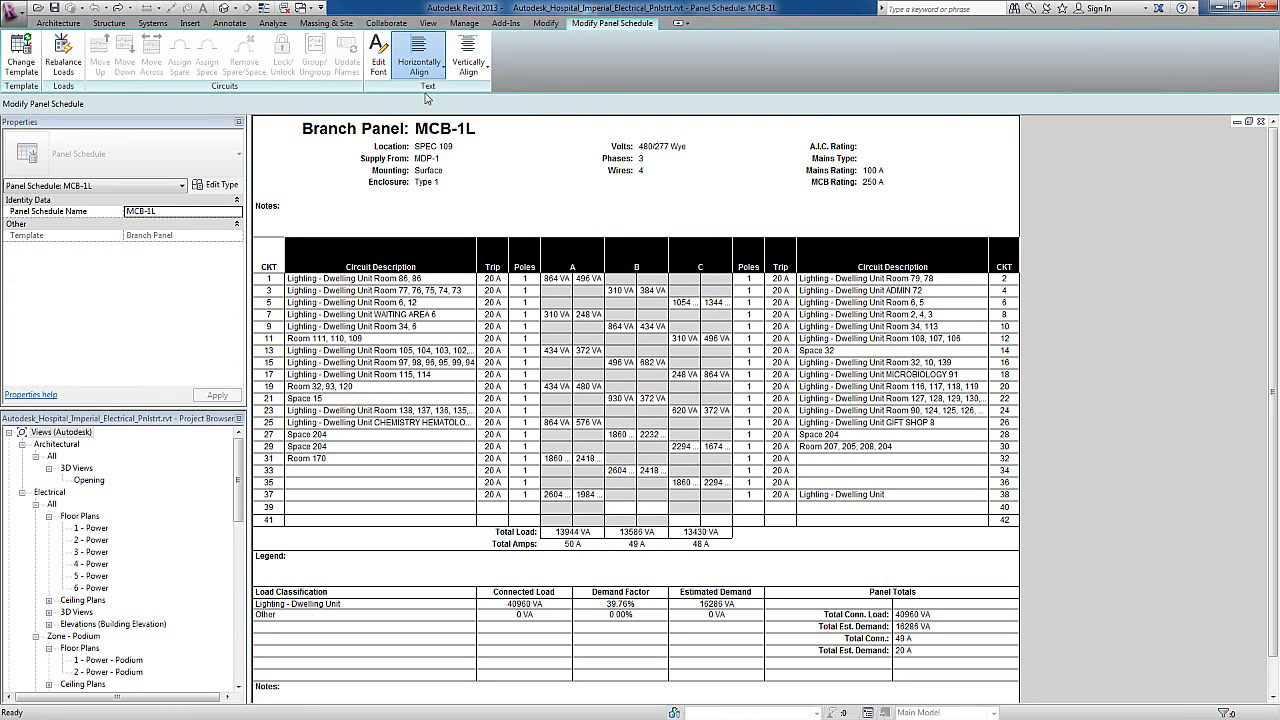
left_click(418, 55)
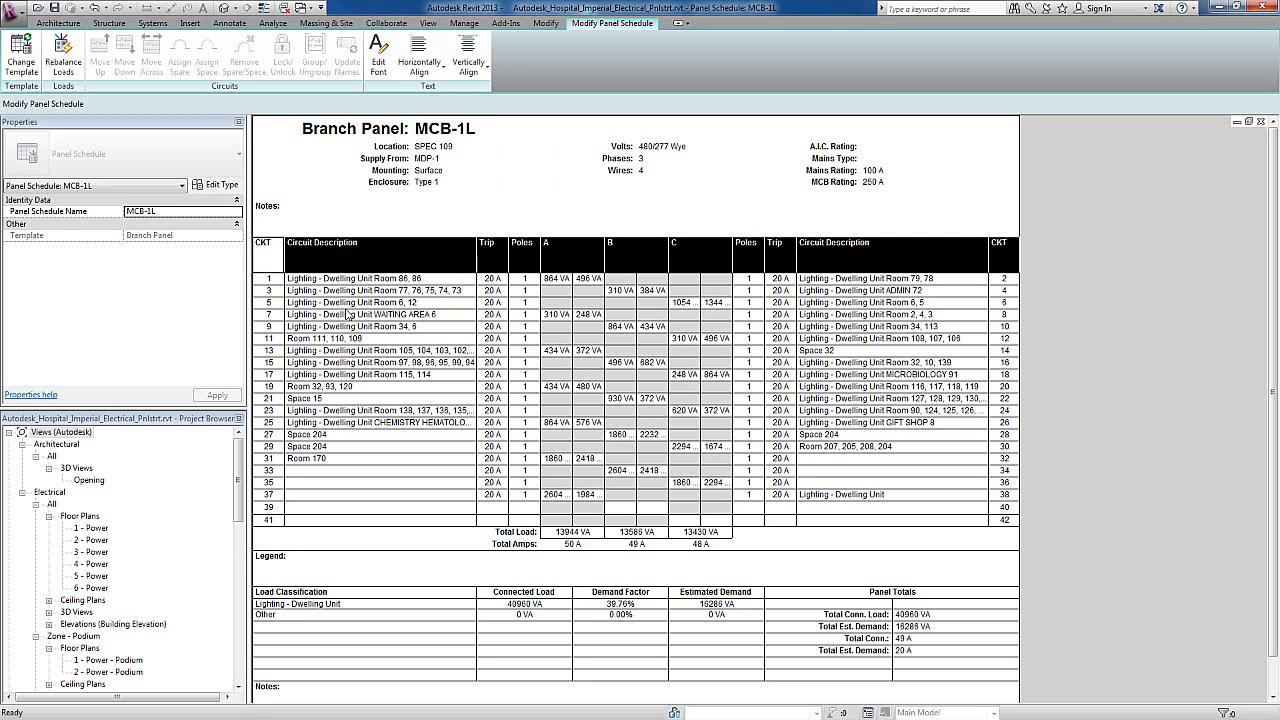
Step: Move Room 170 to circuit 35 and turn empty circuit 39 into a locked space
left_click(307, 458)
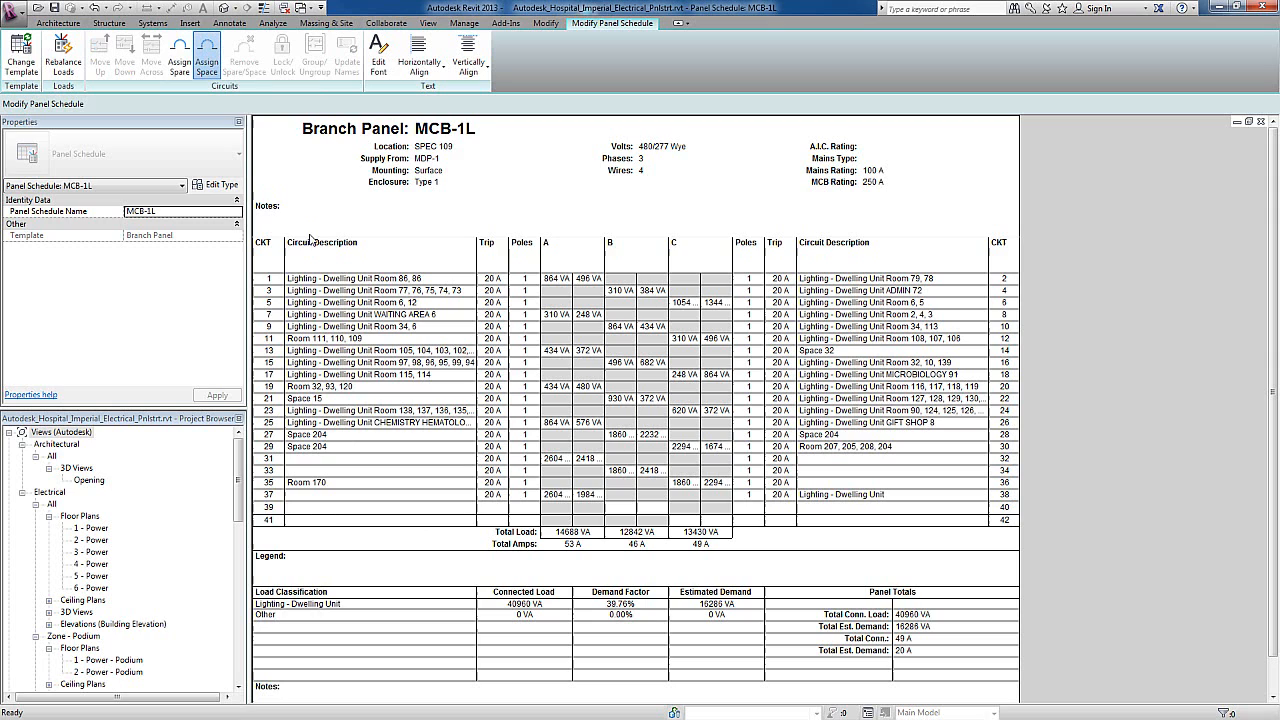
left_click(206, 55)
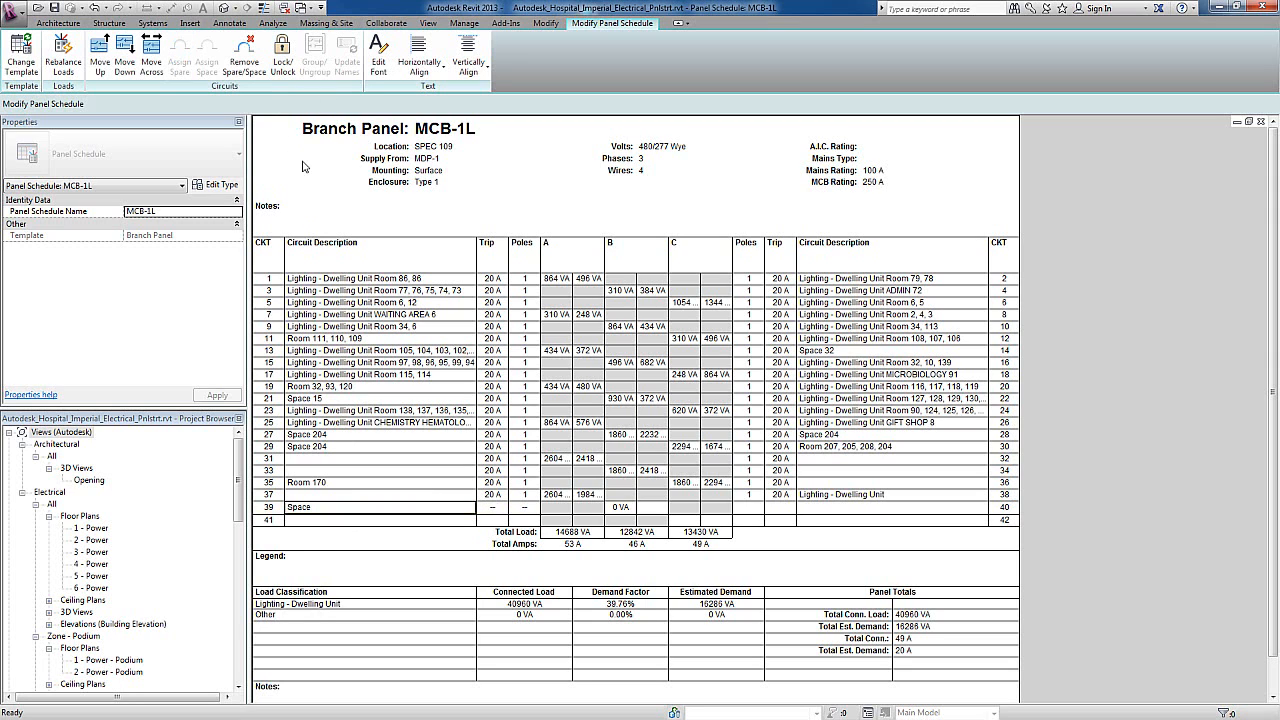
mouse_move(305, 493)
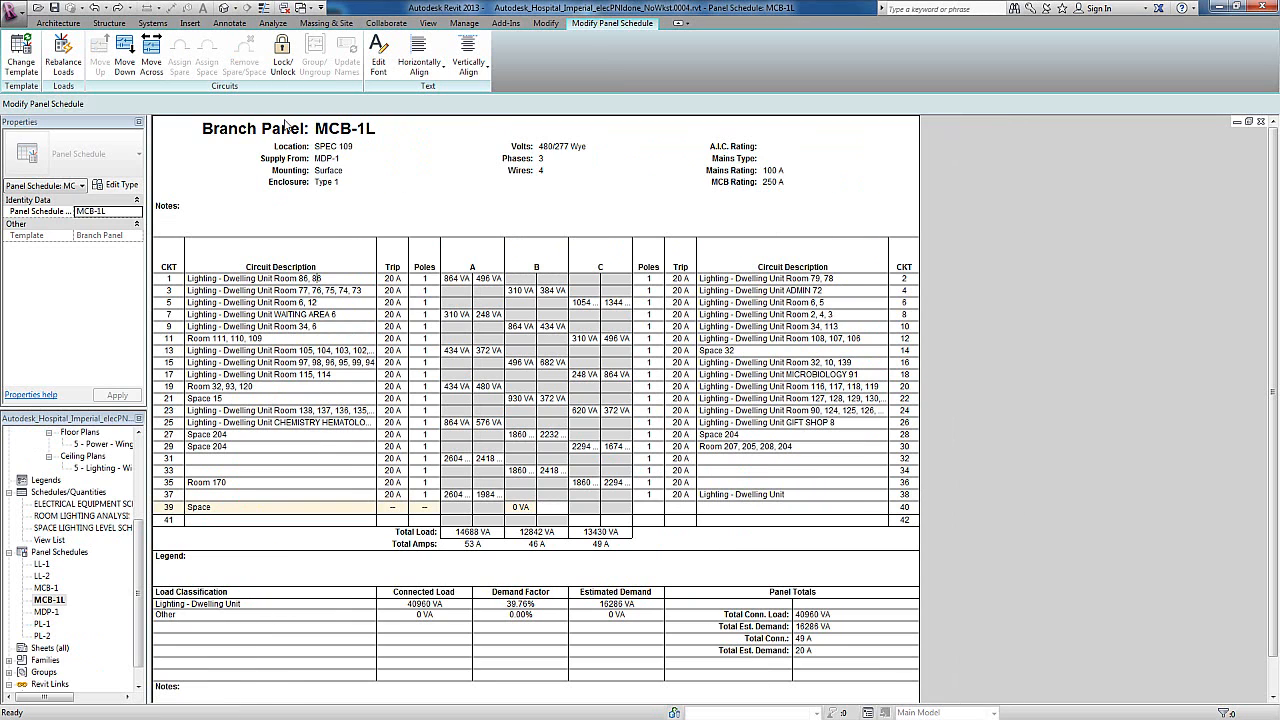
Step: Lock circuits 1 and 3, then rebalance loads to phase totals 14174, 13774 and 13012 VA
left_click(280, 278)
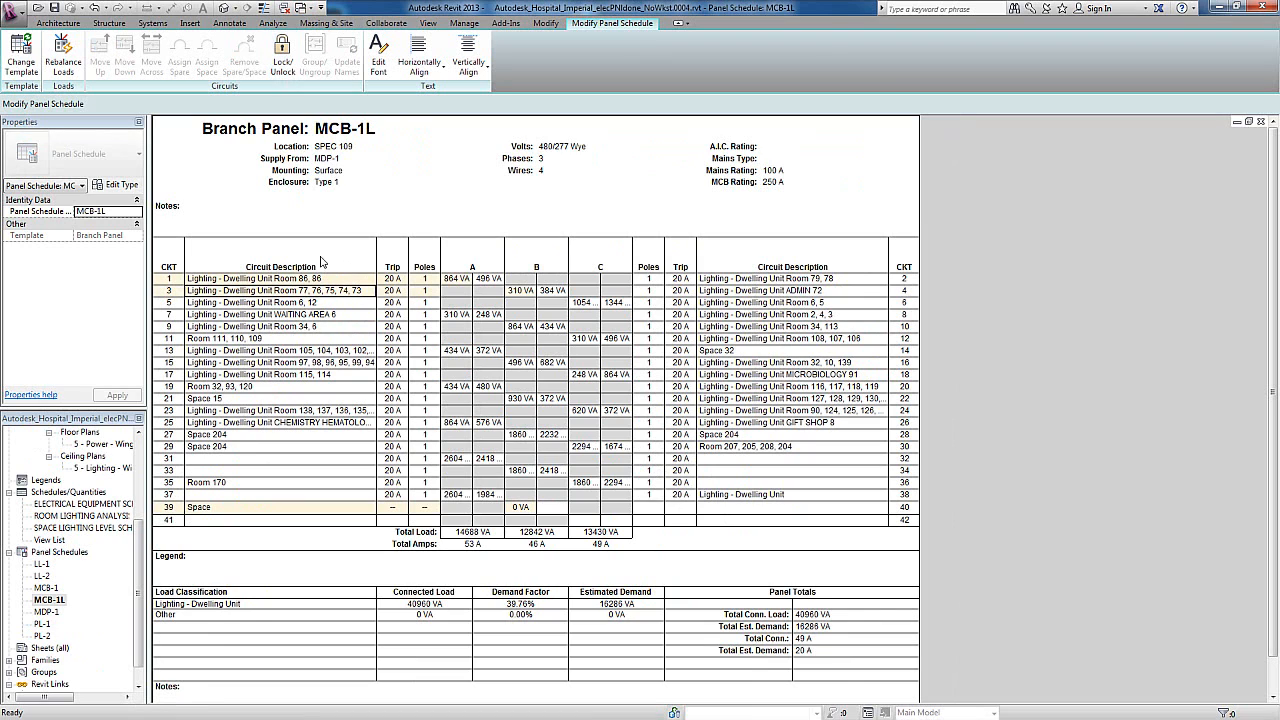
mouse_move(92, 109)
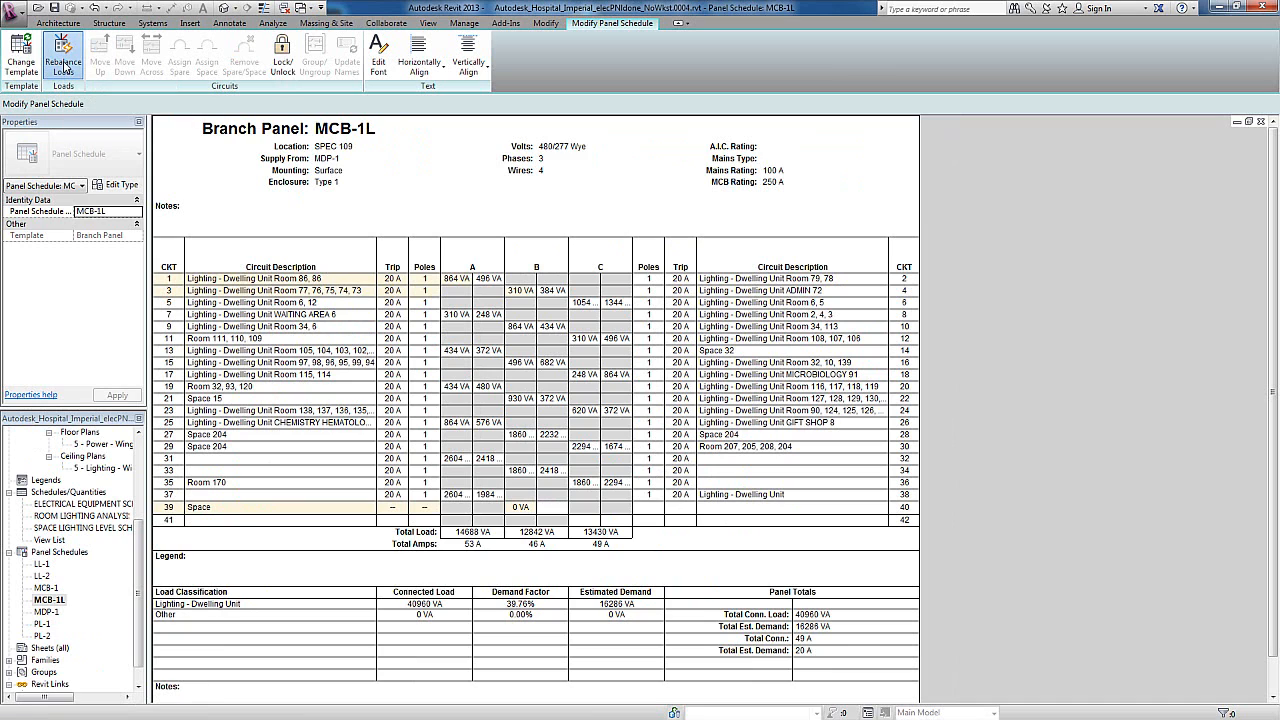
left_click(63, 50)
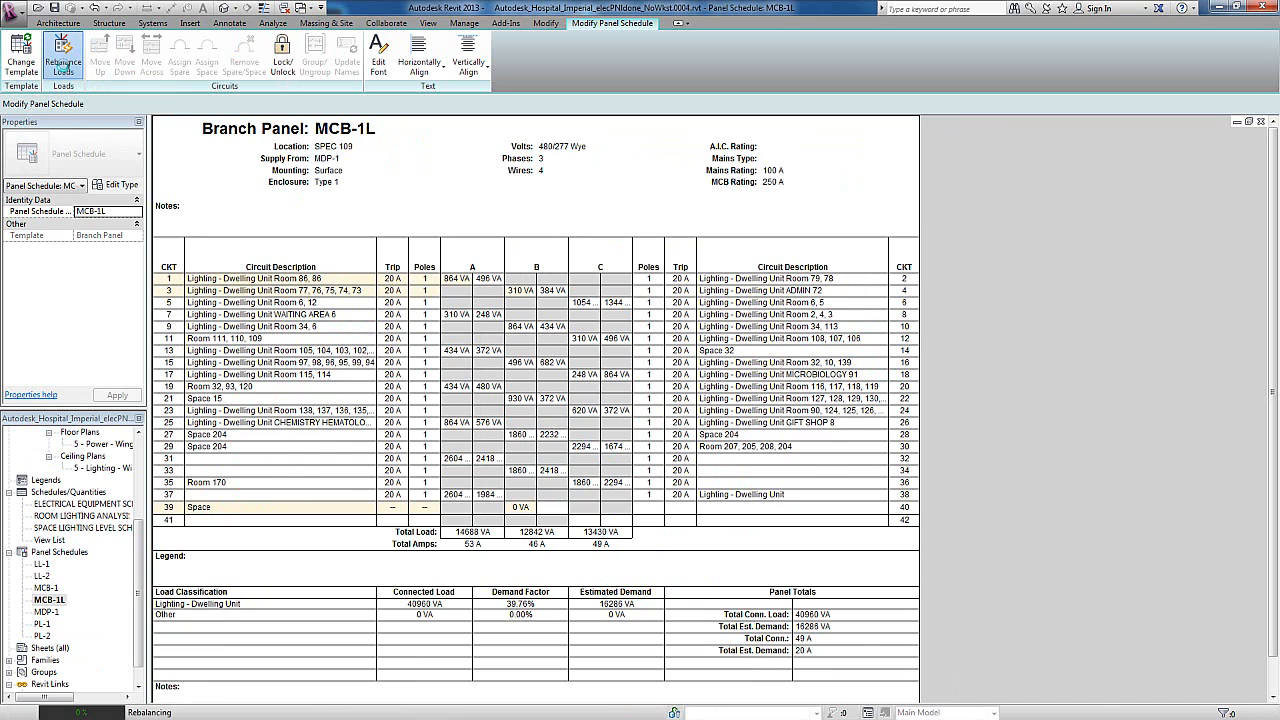
left_click(62, 55)
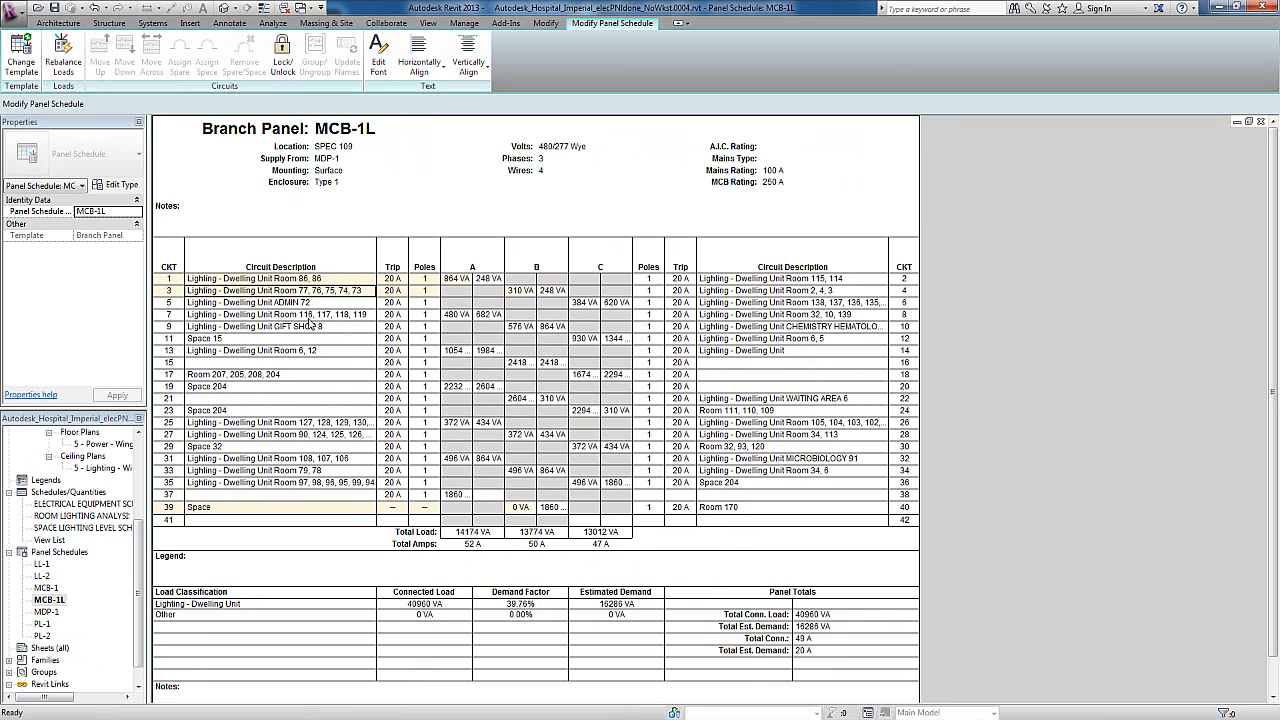
mouse_move(310, 323)
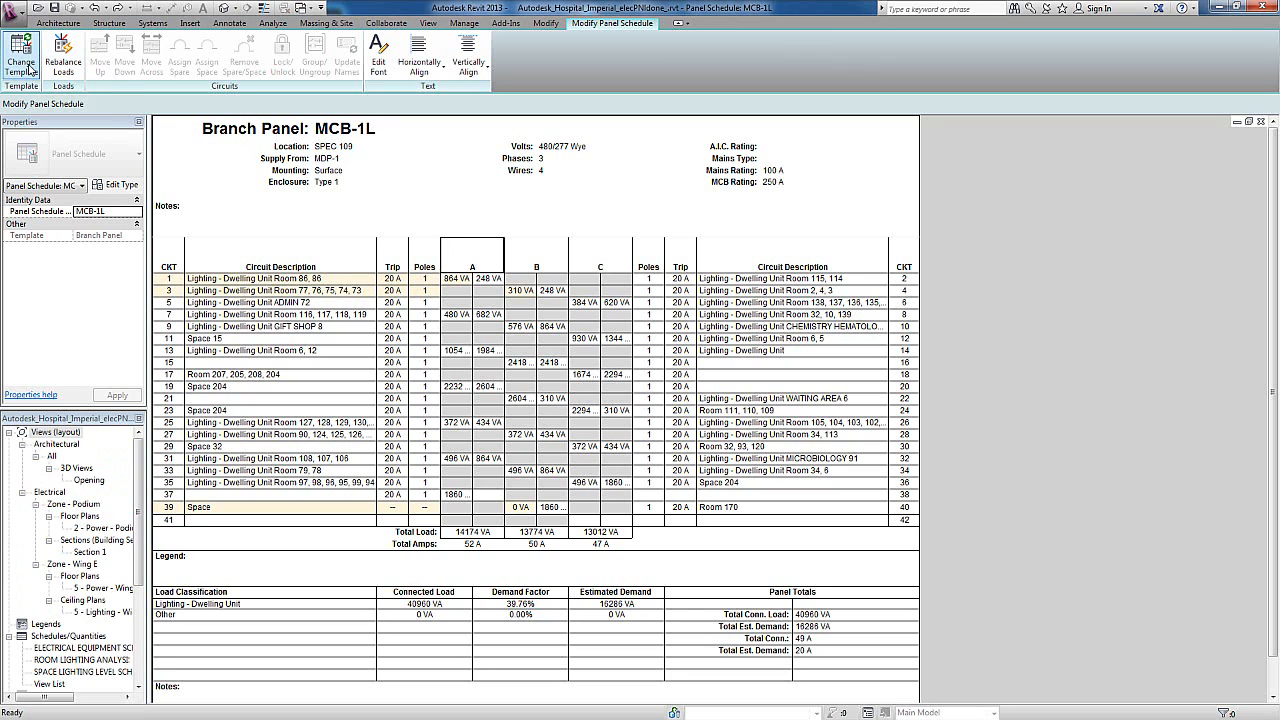
mouse_move(20, 50)
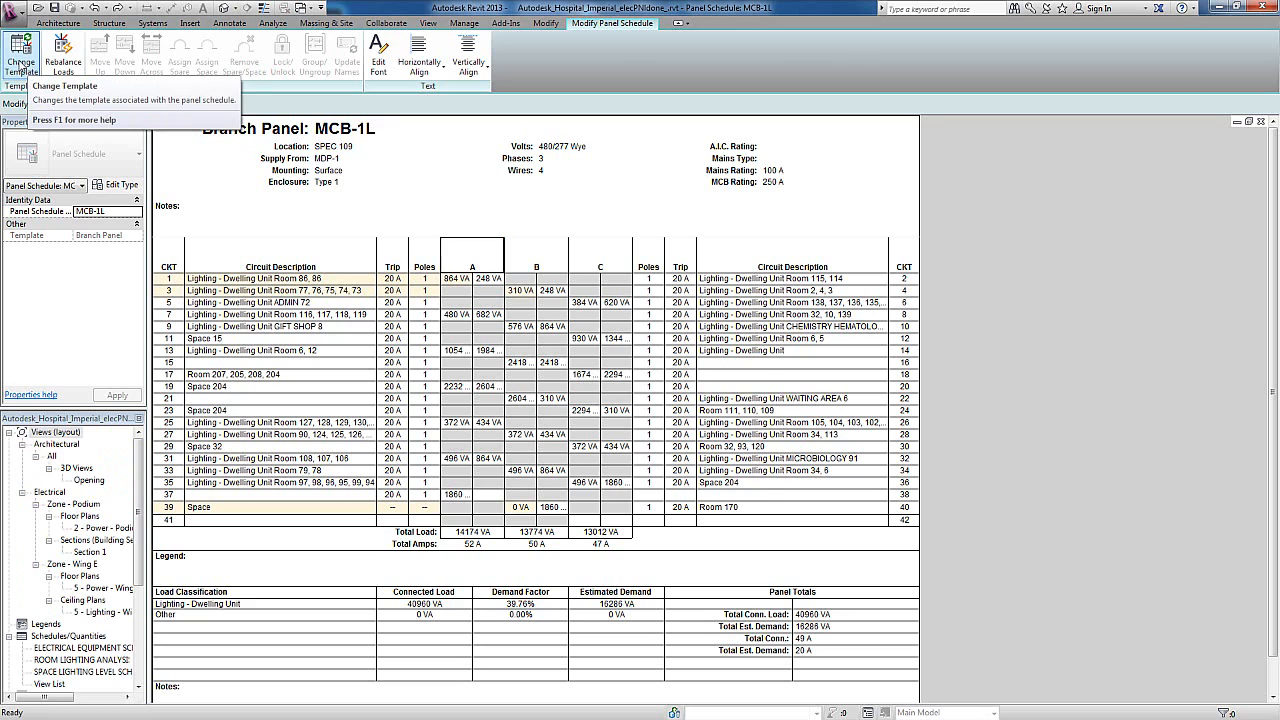
Step: Switch the schedule to the Branch Panel B template, adding 277 V voltage columns
left_click(21, 52)
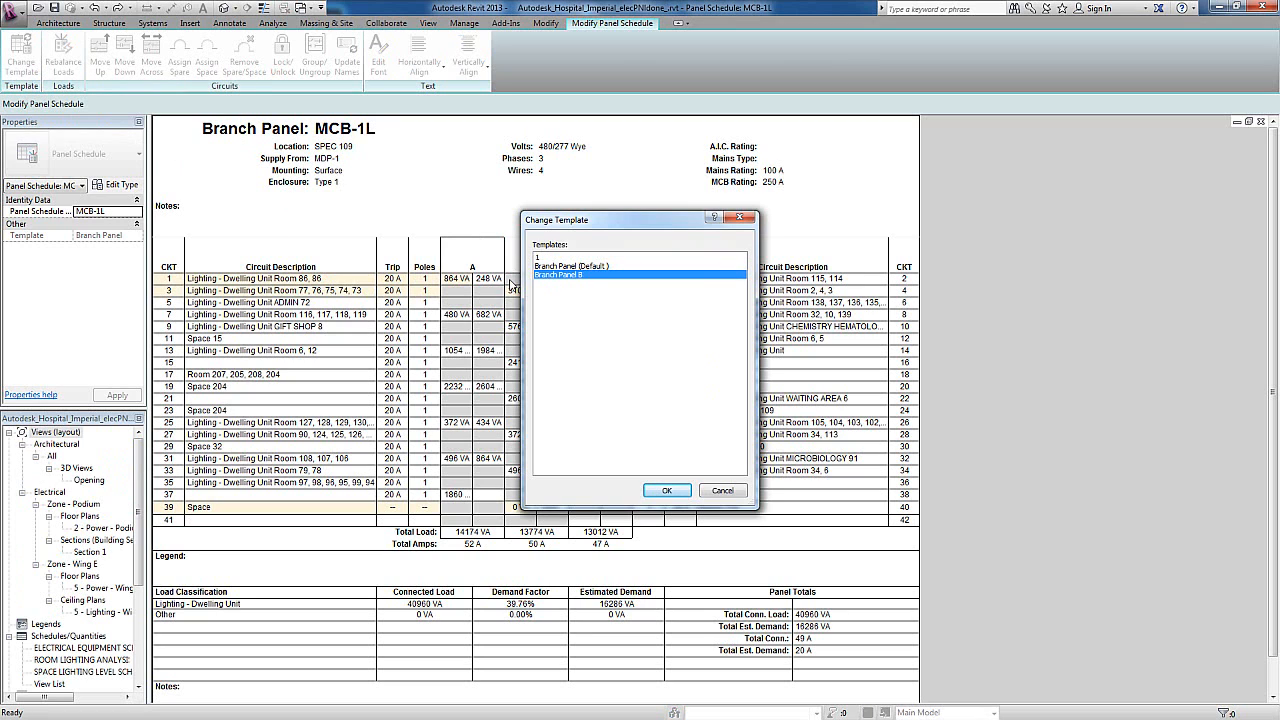
mouse_move(667, 490)
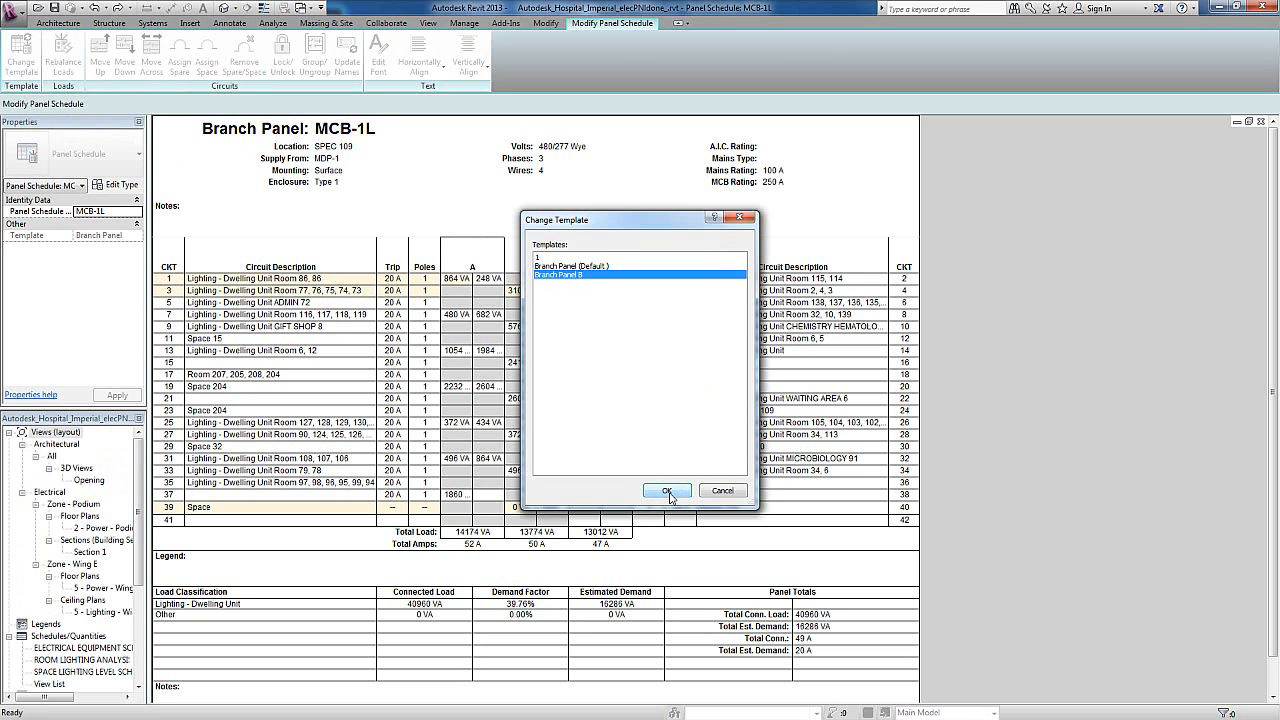
left_click(666, 490)
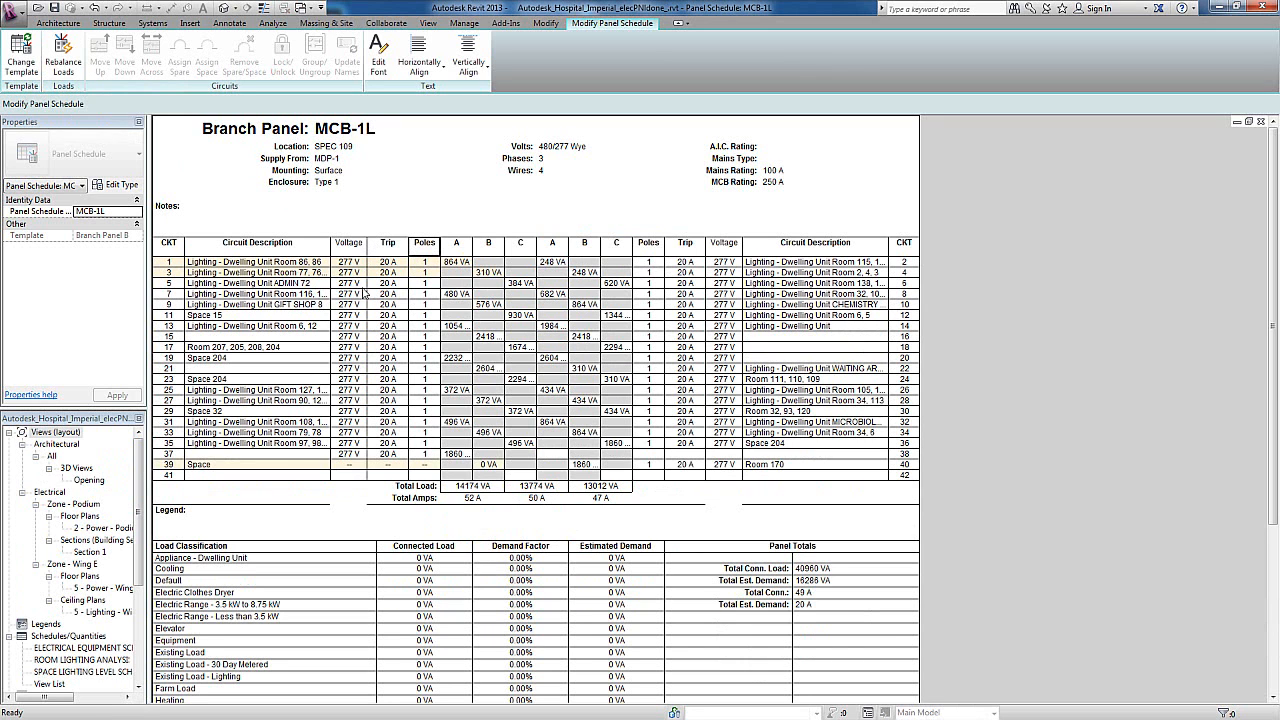
mouse_move(715, 398)
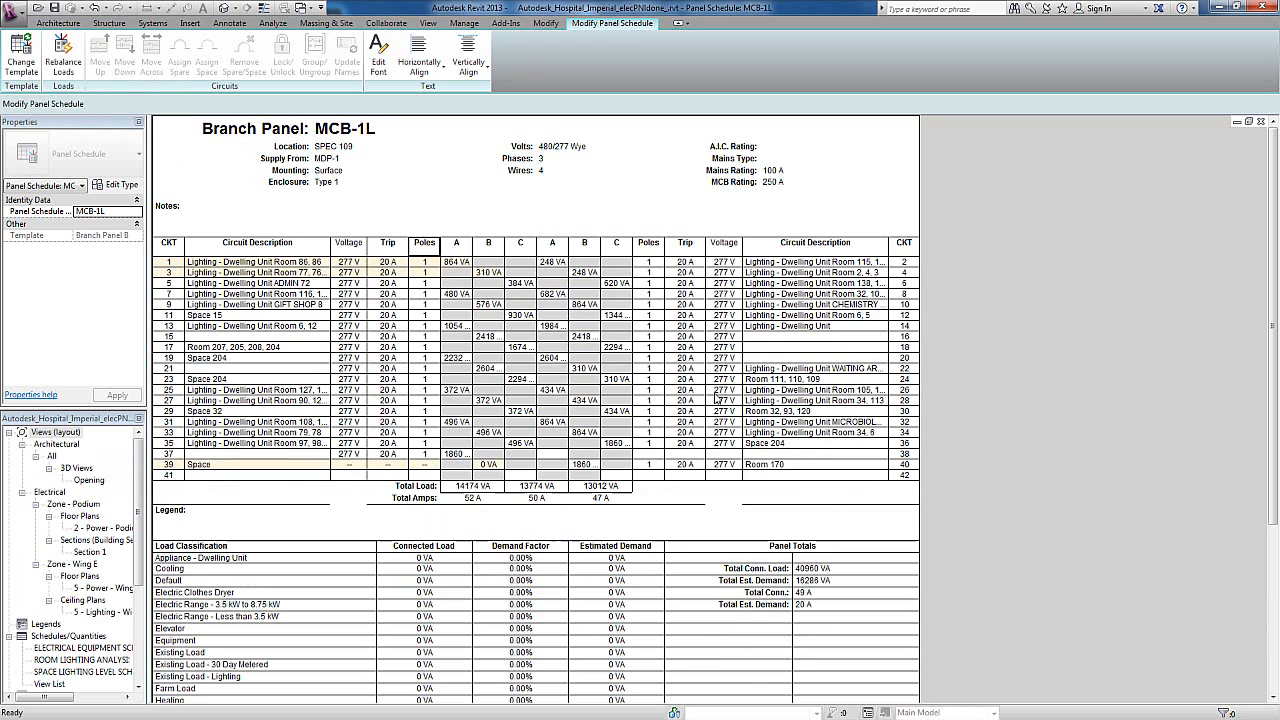